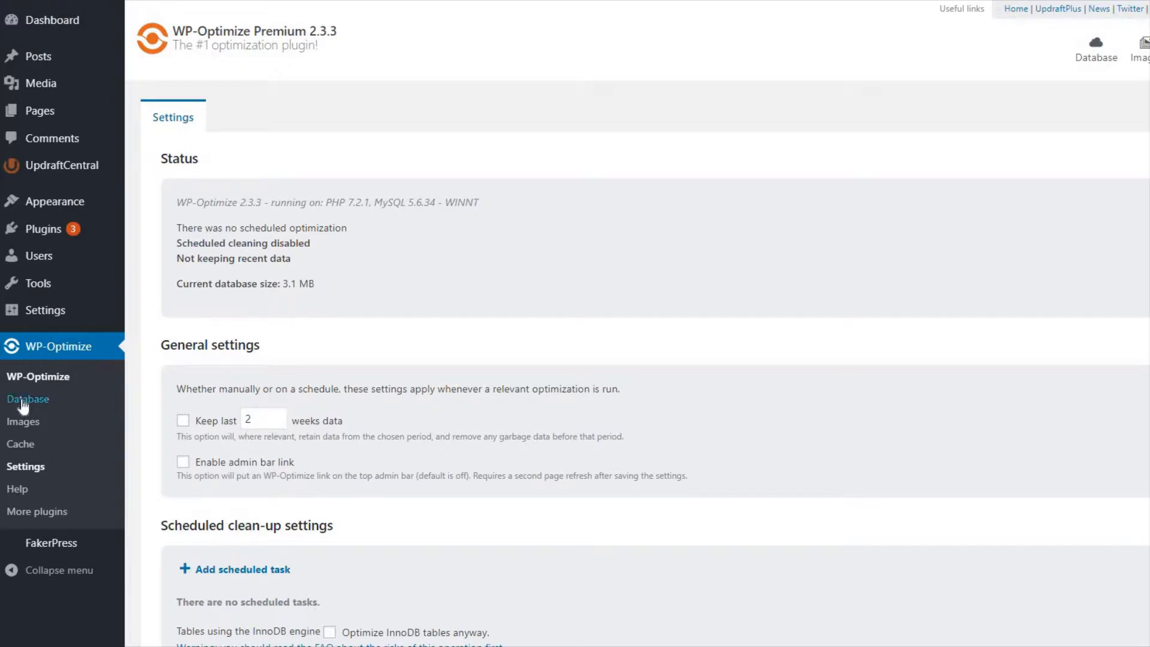
- Go to WP-Optimize > Database to show the list of database optimizations
{"action": "left_click", "coordinate": [28, 398]}
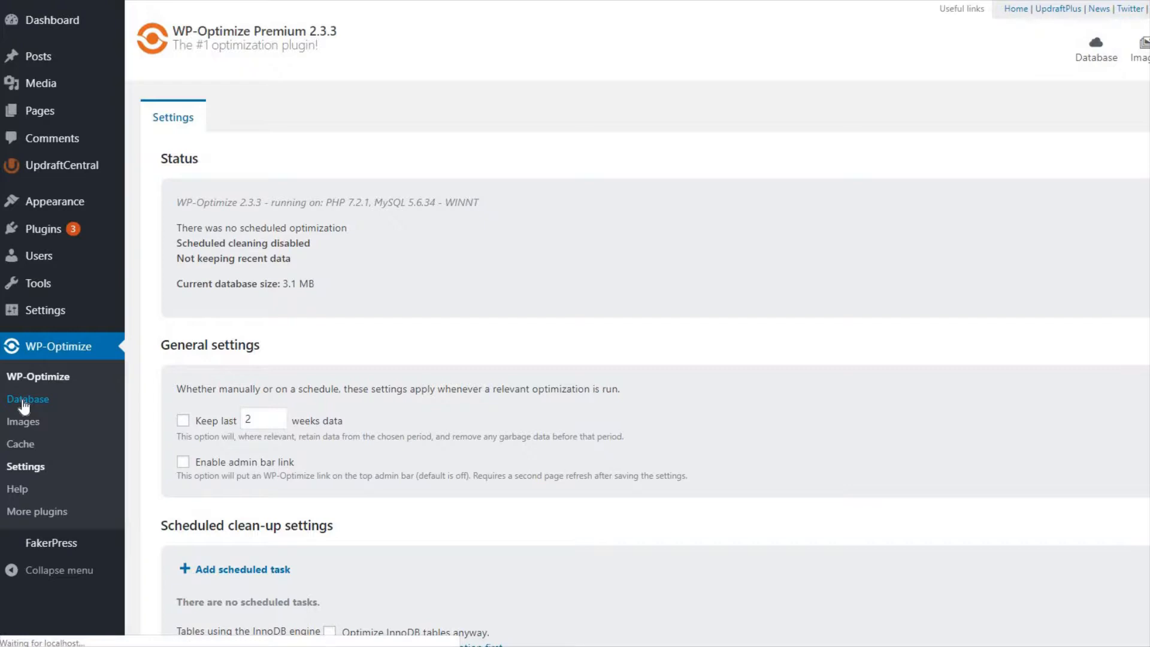
{"action": "left_click", "coordinate": [28, 397]}
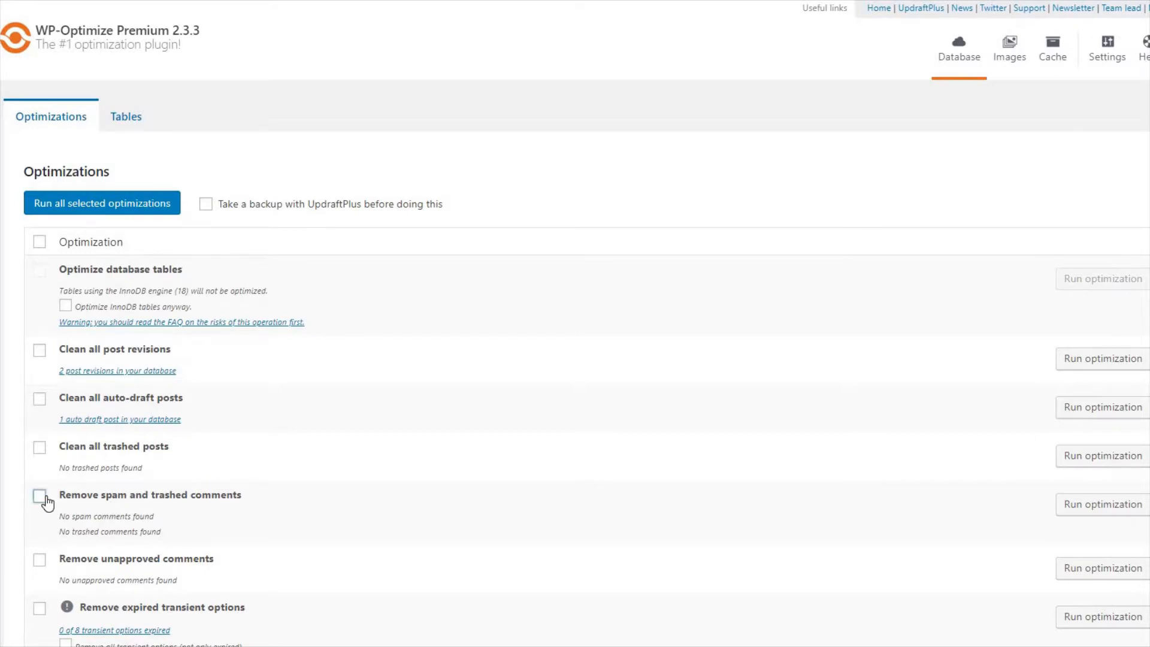
- Select the spam/trashed comments and pingbacks cleanups, leaving the UpdraftPlus backup off
{"action": "left_click", "coordinate": [38, 496]}
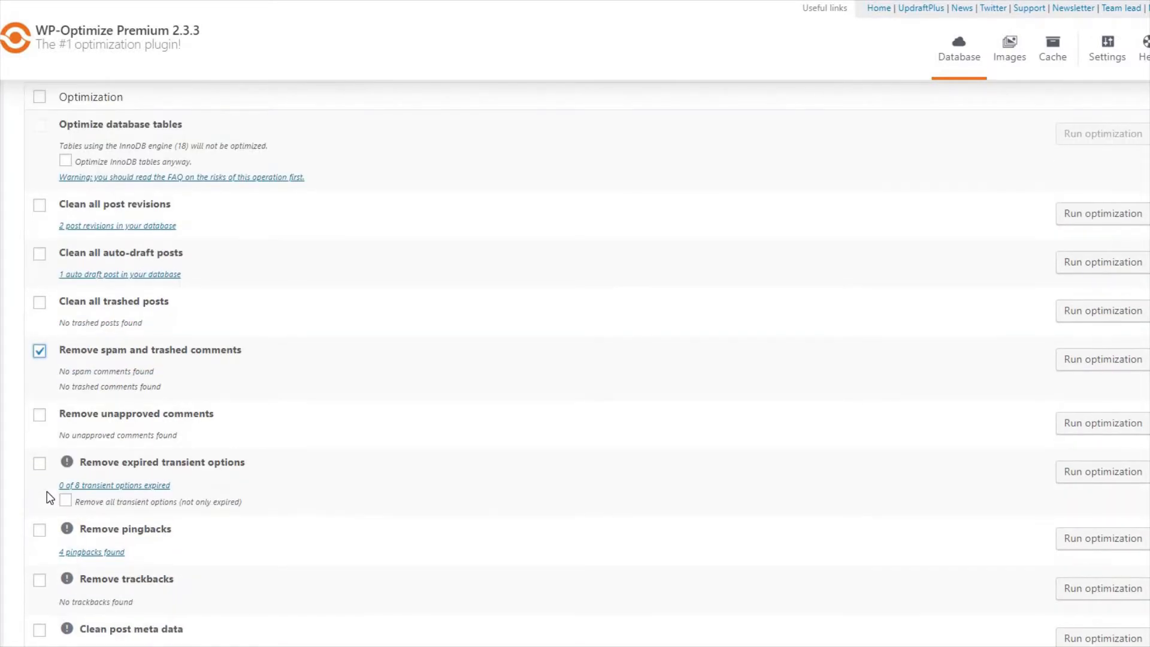
{"action": "left_click", "coordinate": [38, 528]}
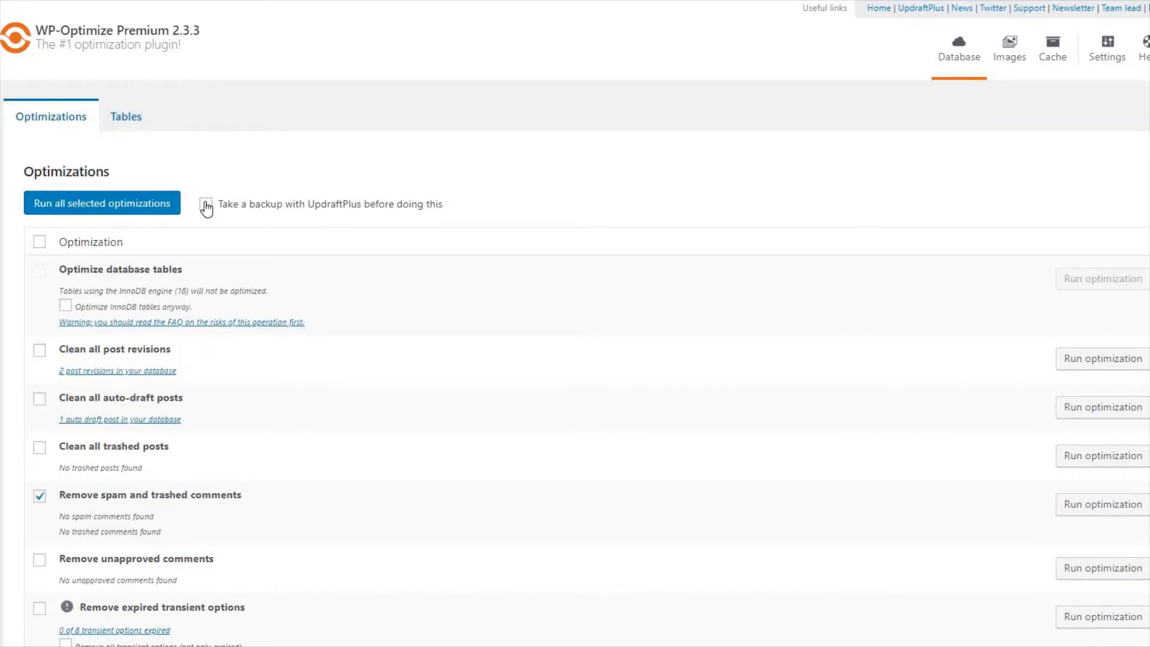
{"action": "left_click", "coordinate": [206, 204]}
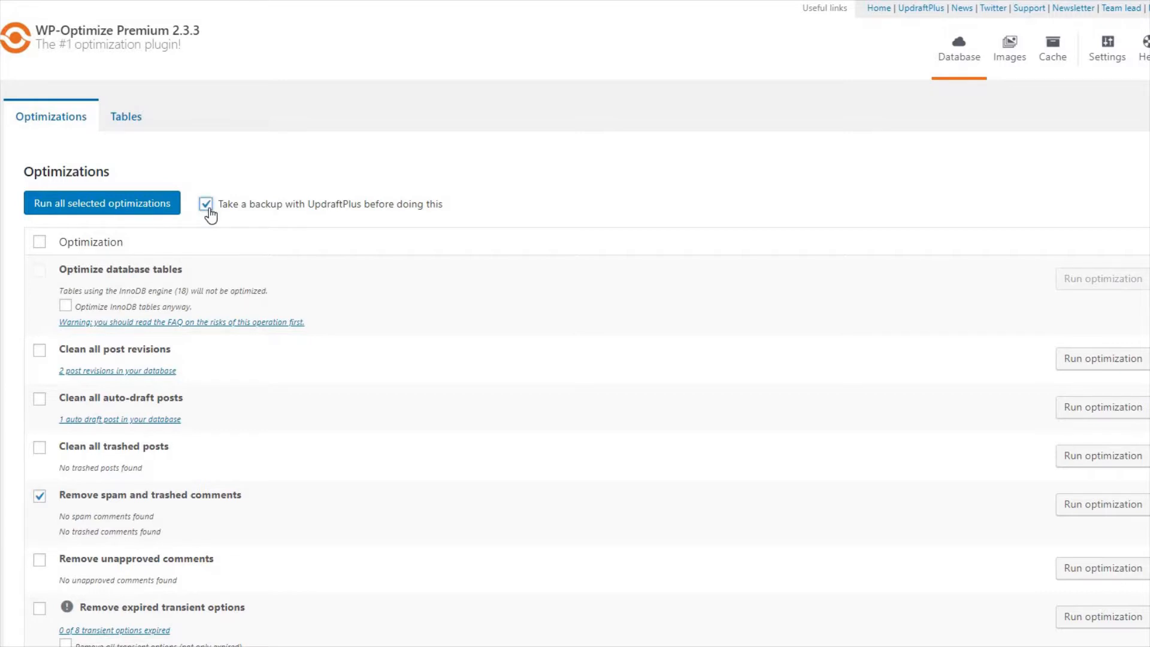
{"action": "left_click", "coordinate": [206, 204]}
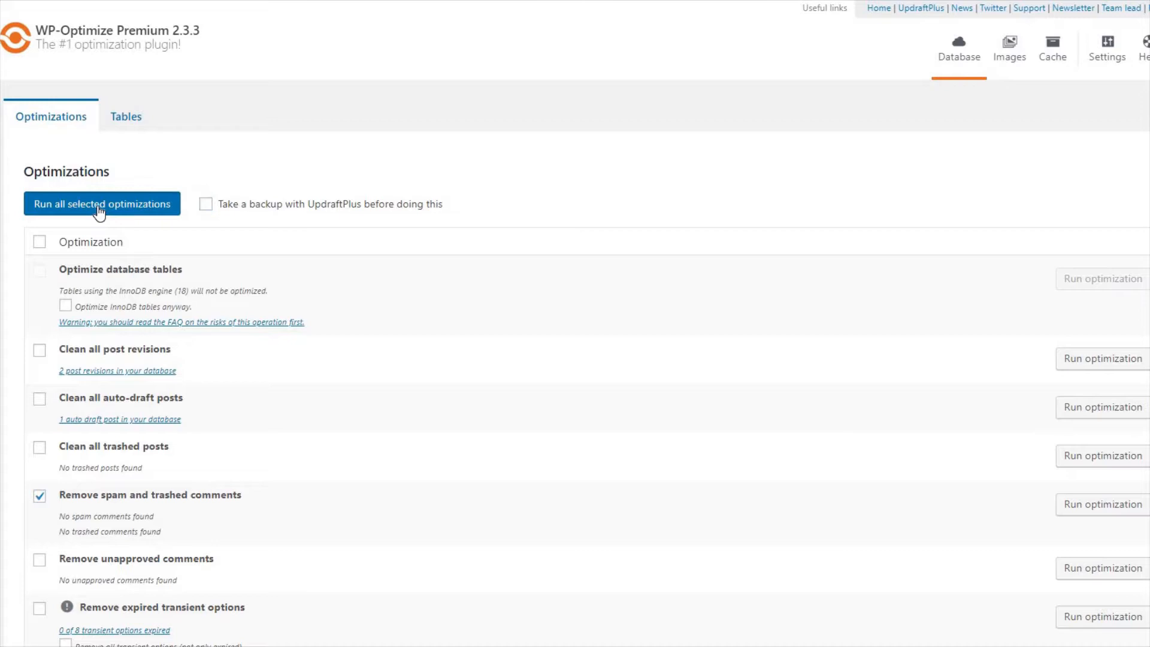
- Run all selected optimizations, deleting 0 spam, 0 trashed comments and 4 pingbacks
{"action": "left_click", "coordinate": [100, 203]}
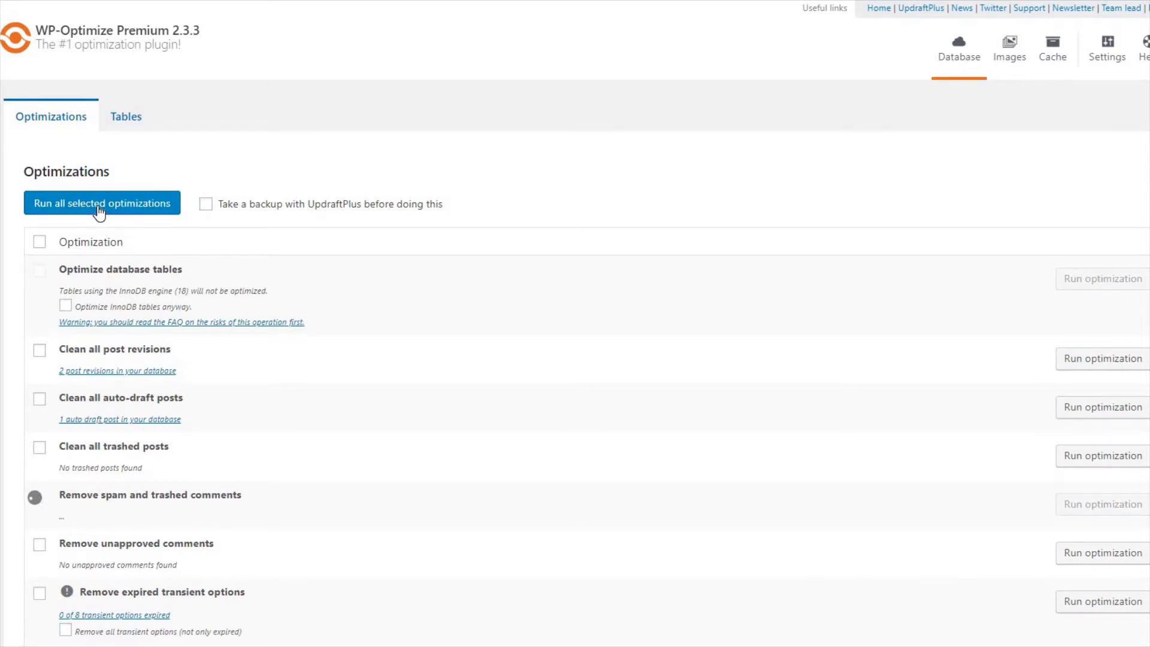
{"action": "left_click", "coordinate": [38, 496]}
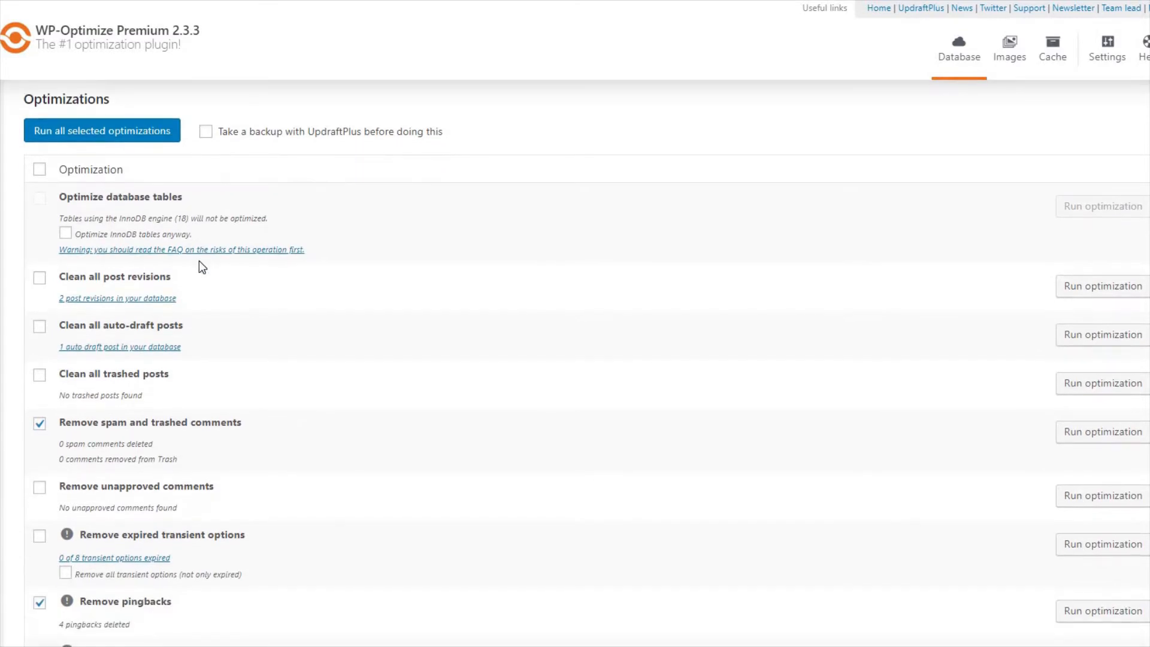
{"action": "scroll", "scroll_direction": "down", "scroll_amount": 3}
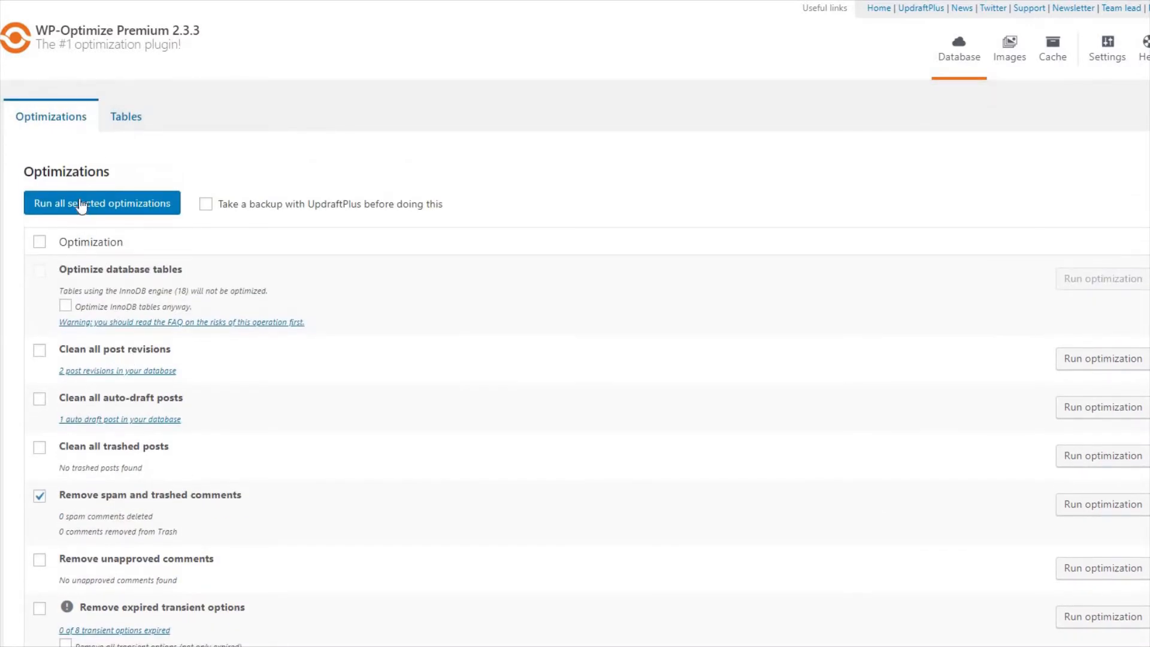
- In the Tables list, enable 'Optimize InnoDB tables anyway' and disable the pre-action UpdraftPlus backup
{"action": "left_click", "coordinate": [126, 116]}
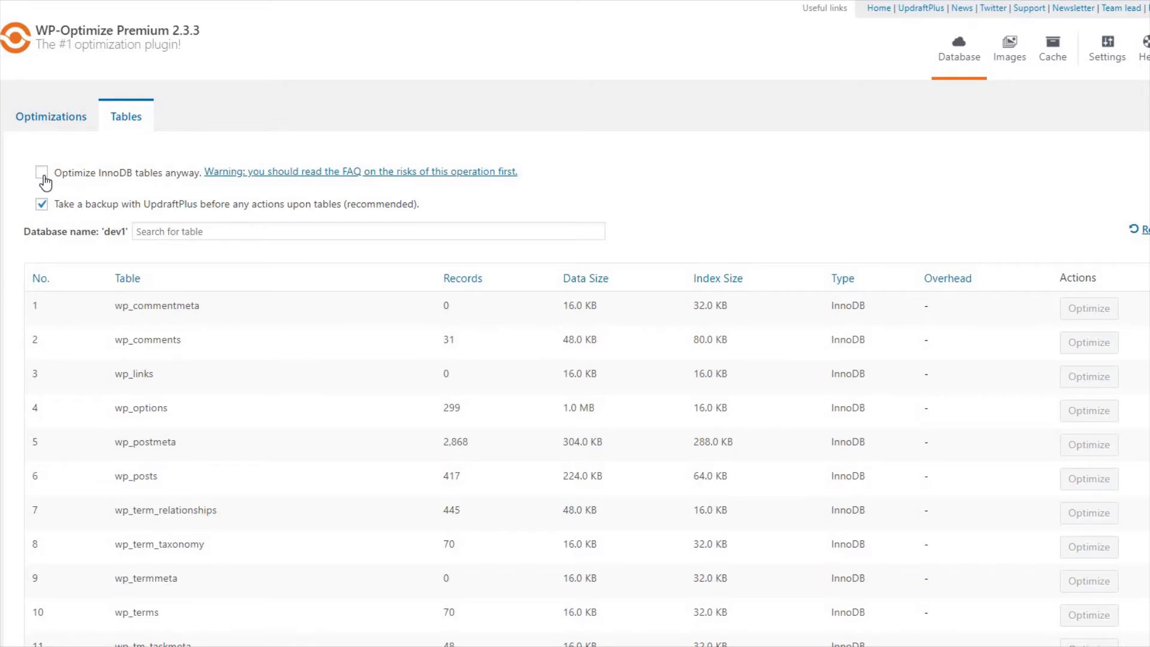
{"action": "left_click", "coordinate": [40, 171]}
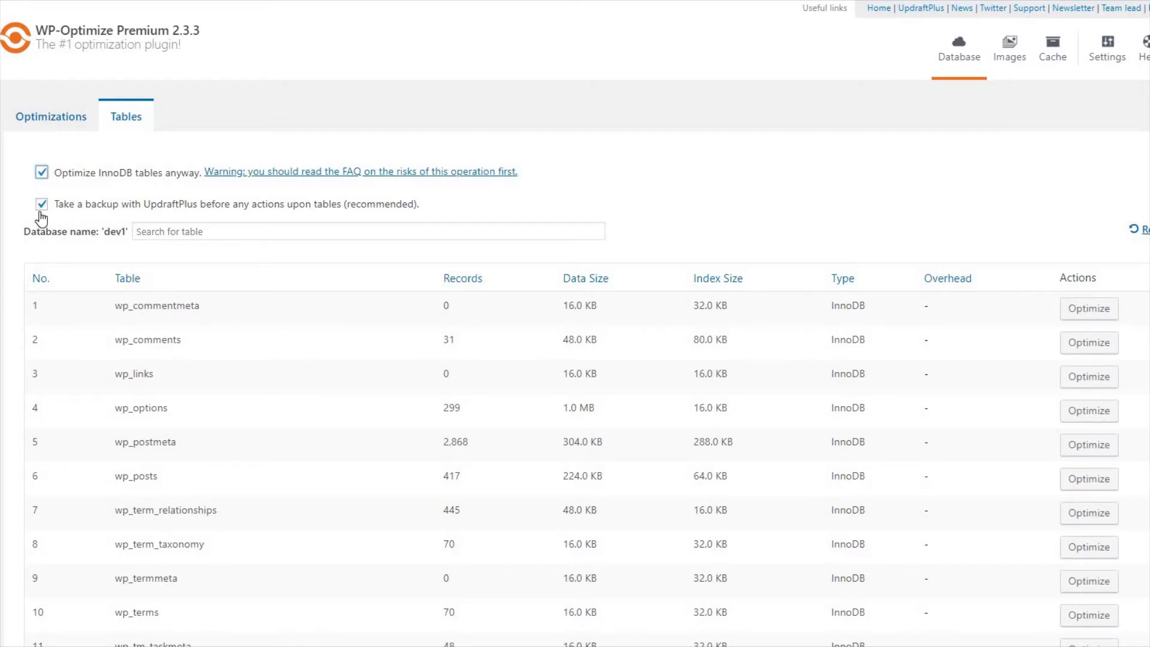
{"action": "left_click", "coordinate": [42, 204]}
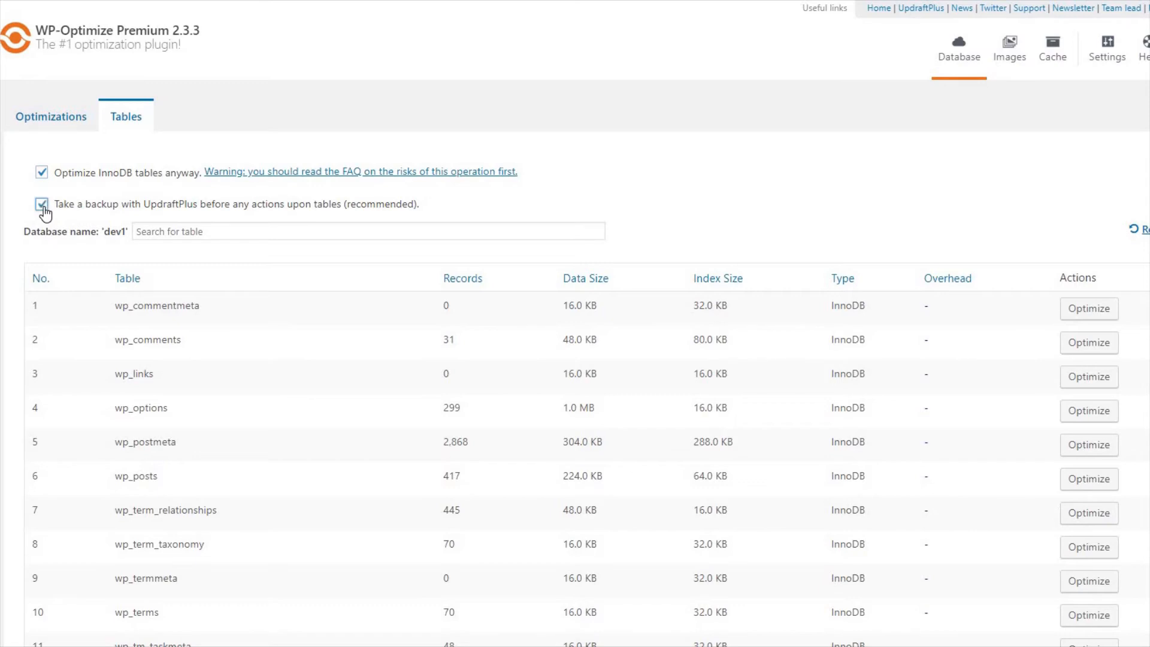
{"action": "left_click", "coordinate": [40, 204]}
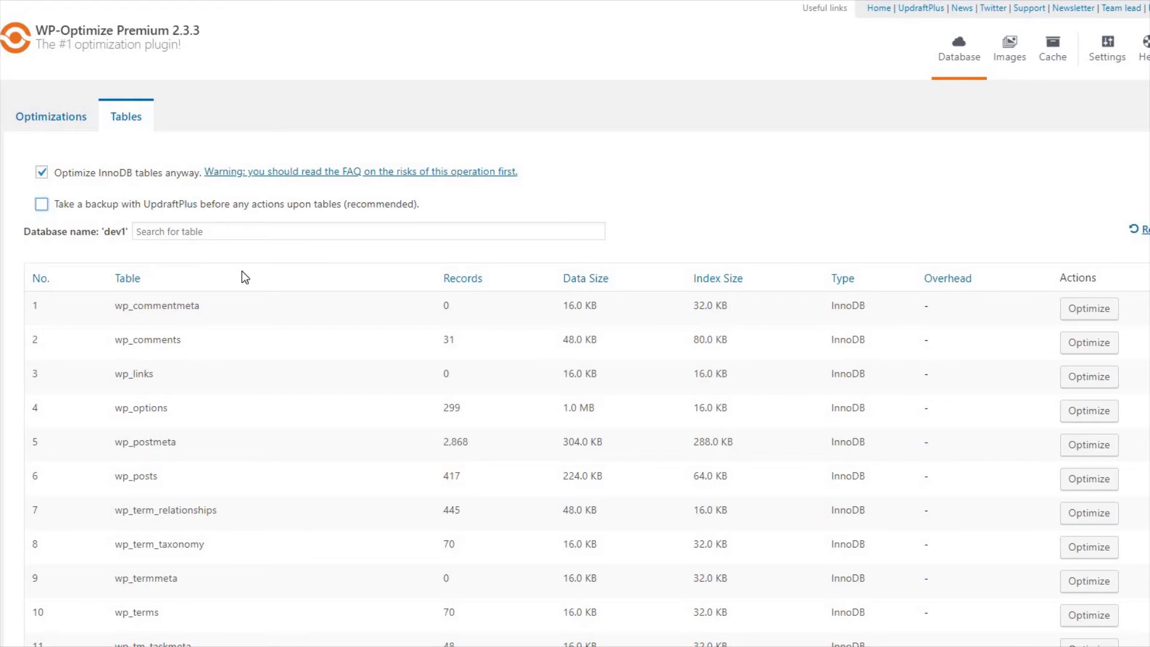
- Start optimizing the wp_commentmeta table from its Actions column
{"action": "scroll", "scroll_direction": "down", "scroll_amount": 3}
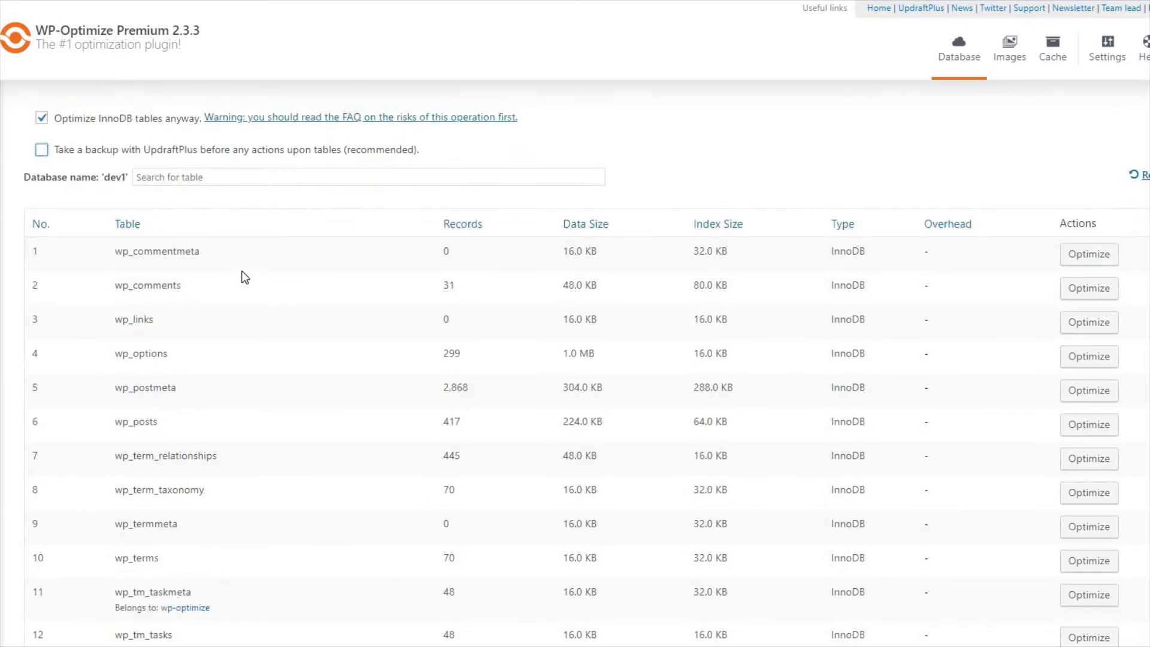
{"action": "scroll", "scroll_direction": "down", "scroll_amount": 3}
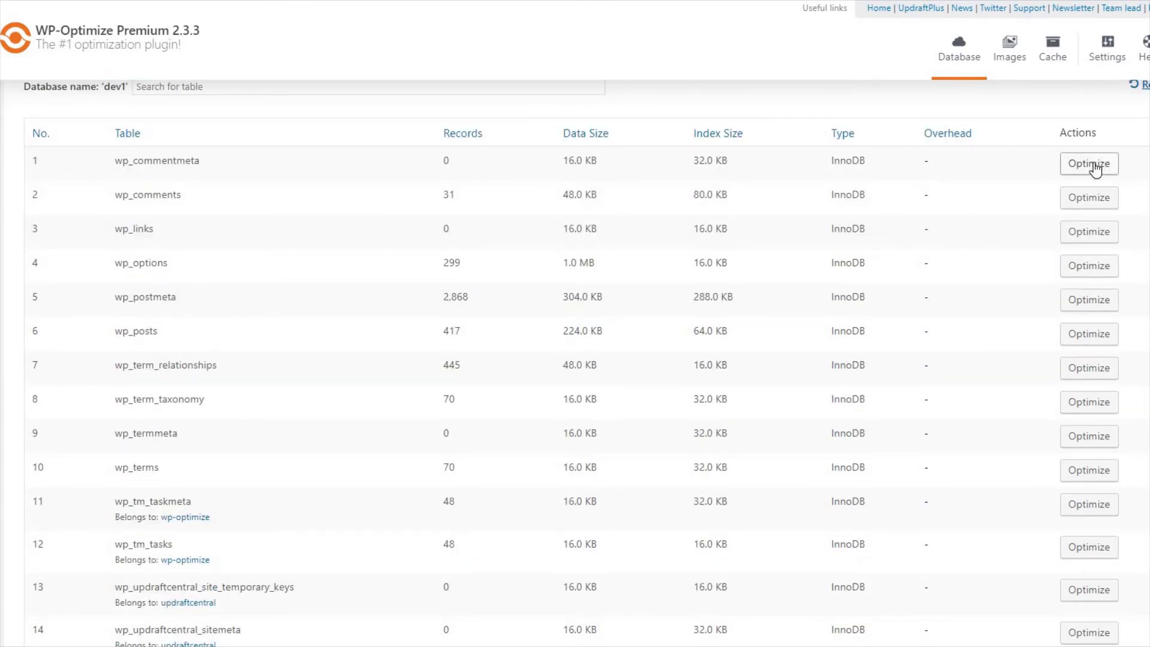
{"action": "left_click", "coordinate": [1089, 163]}
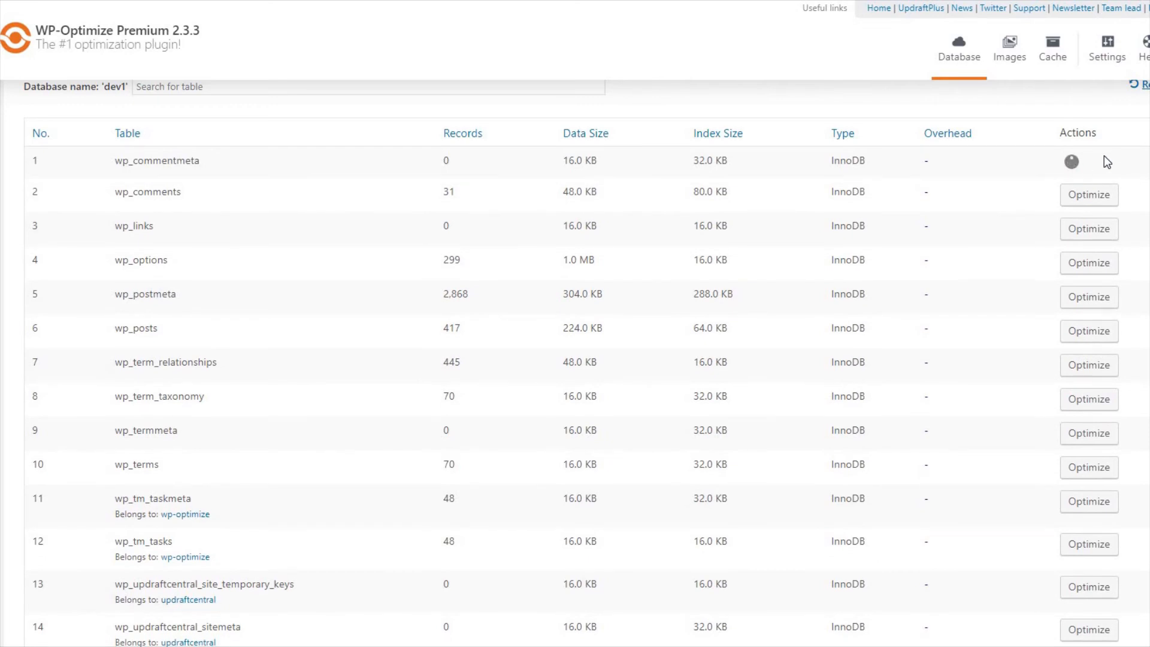